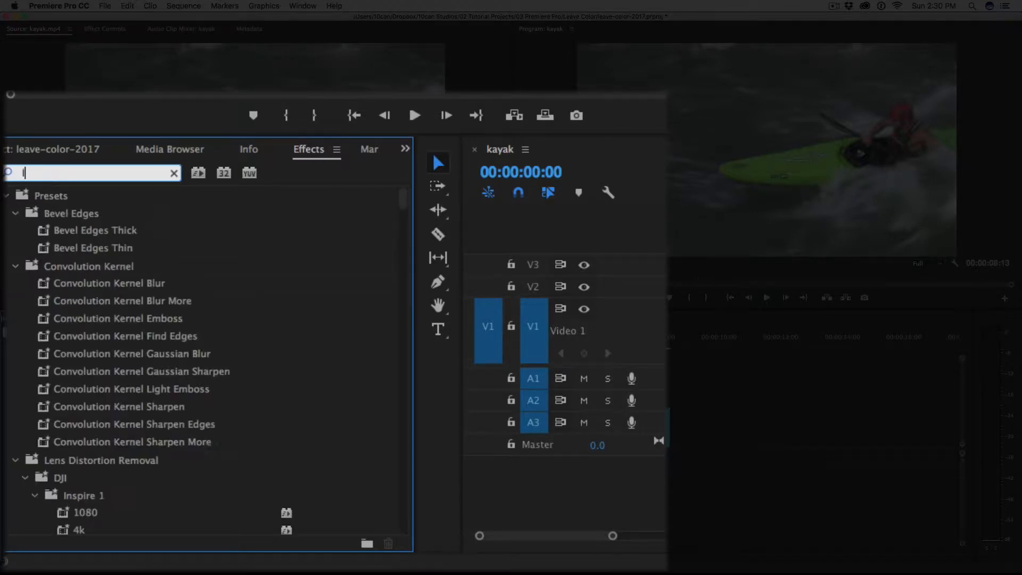
Search the Effects panel for 'leave' to reveal the Leave Color effect.
{"action": "type", "text": "eave"}
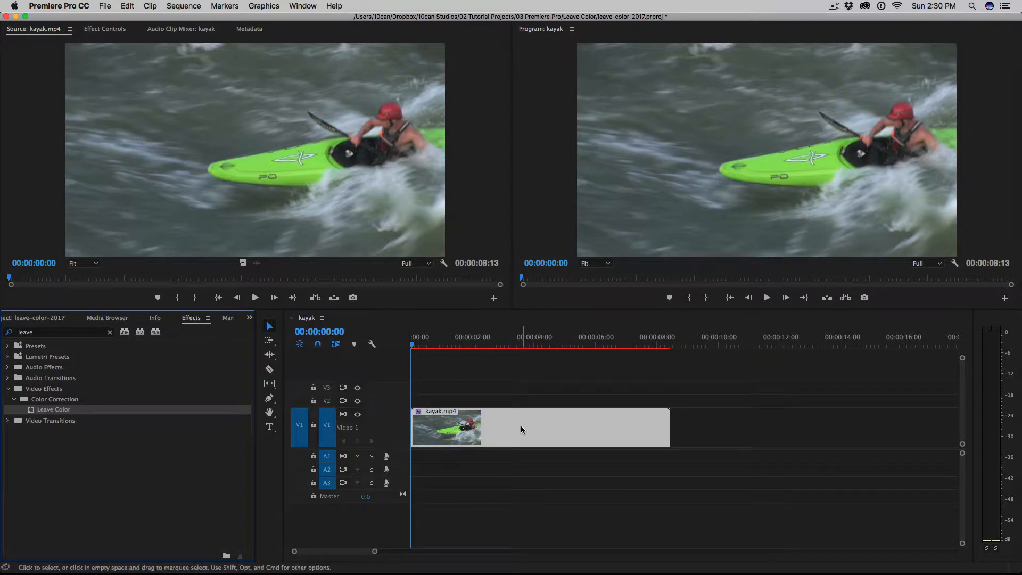
{"action": "mouse_move", "coordinate": [518, 425]}
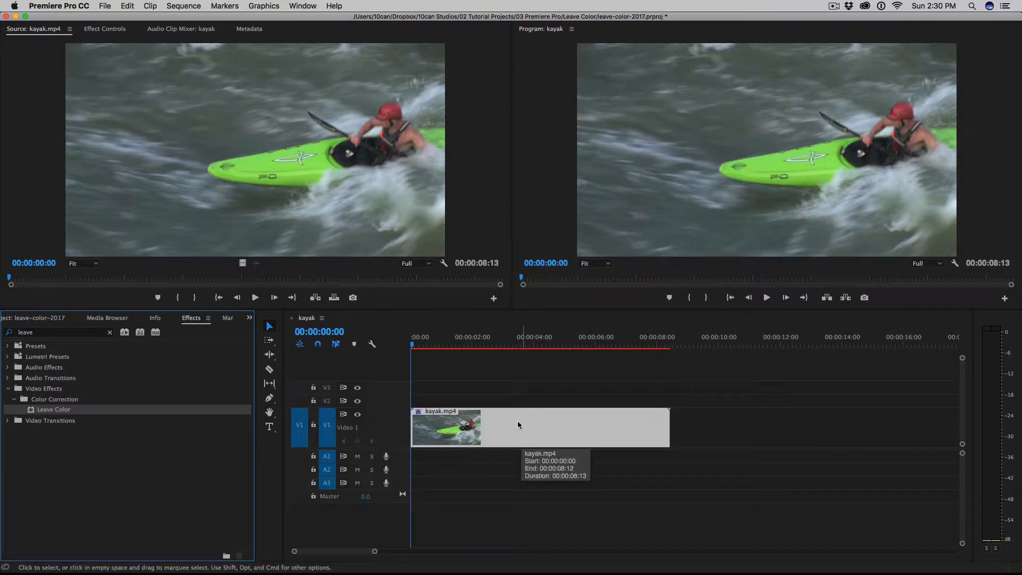
Apply Leave Color to the kayak clip and keep Match Colors on Using RGB.
{"action": "left_click", "coordinate": [105, 29]}
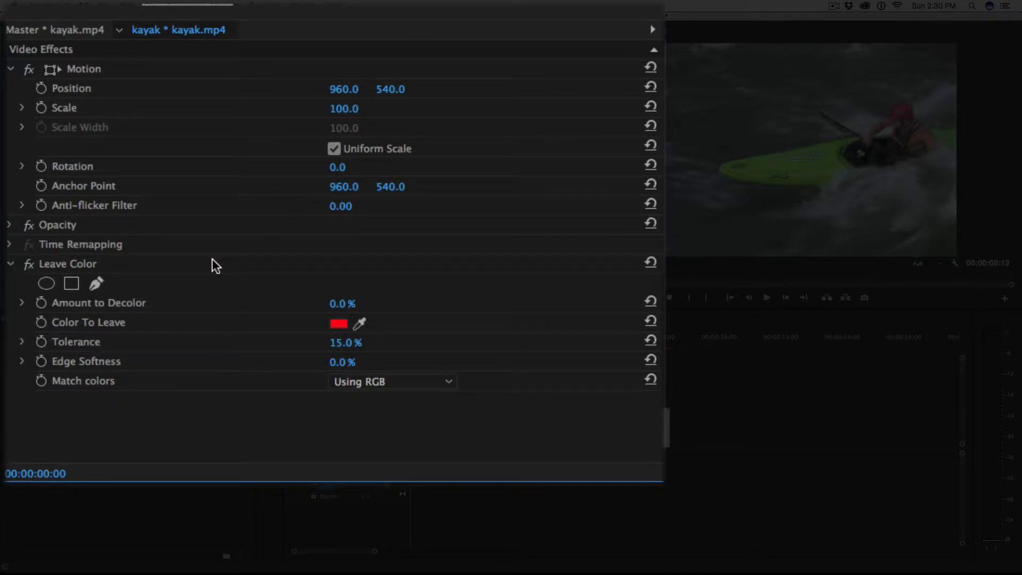
{"action": "mouse_move", "coordinate": [194, 329]}
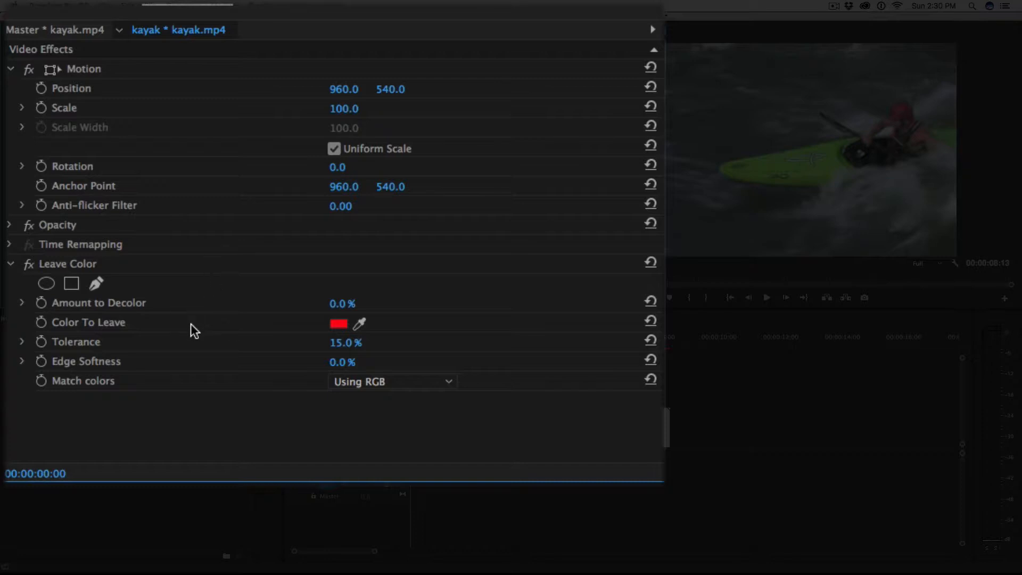
{"action": "mouse_move", "coordinate": [289, 378]}
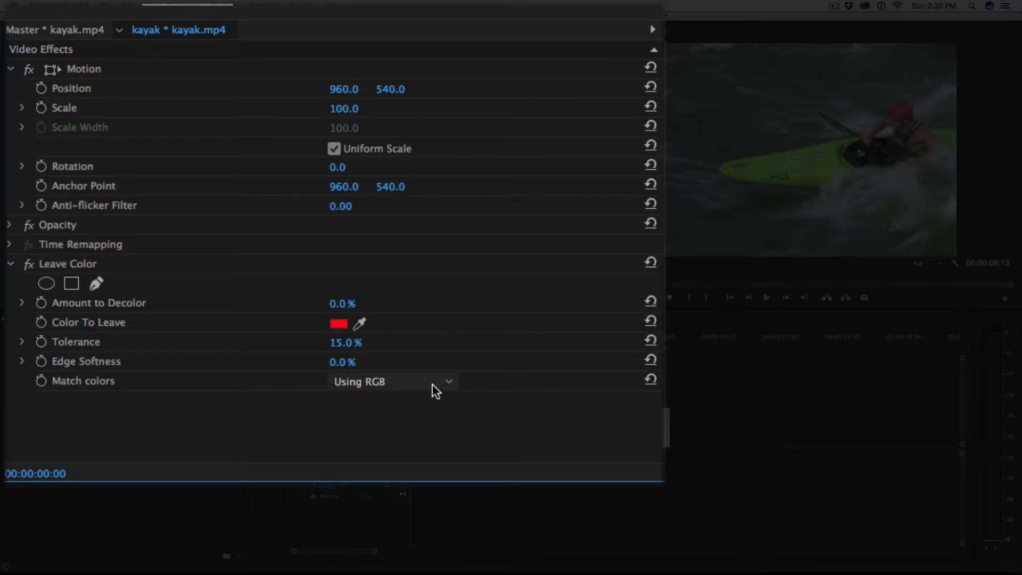
{"action": "left_click", "coordinate": [389, 381]}
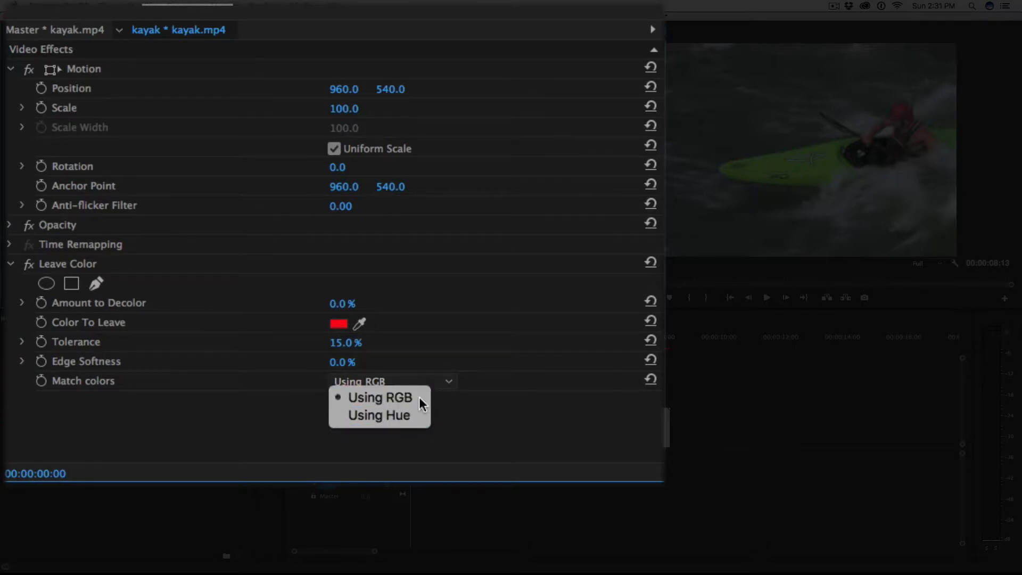
{"action": "left_click", "coordinate": [380, 397]}
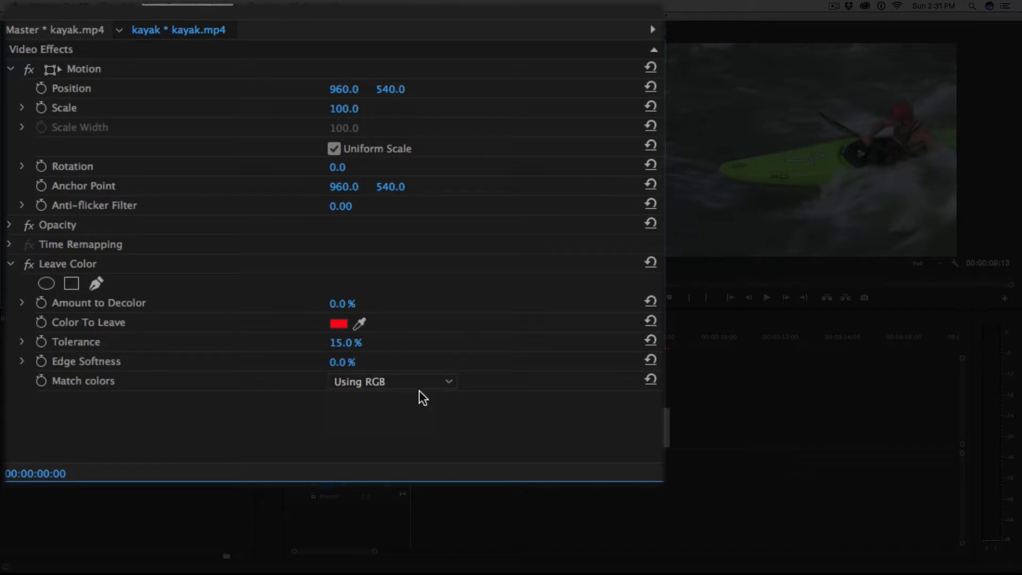
{"action": "mouse_move", "coordinate": [370, 333]}
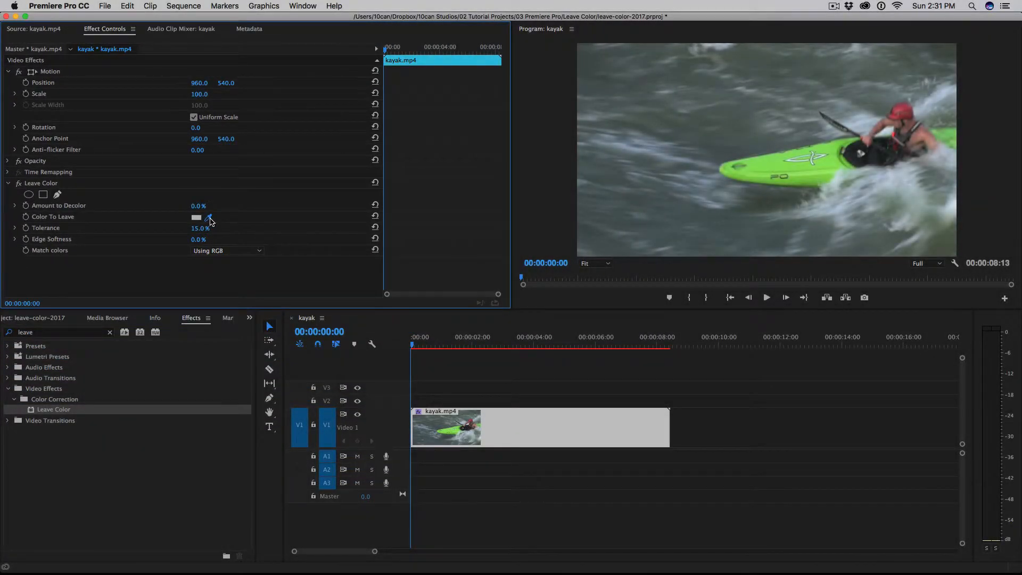
Sample the kayak's green as the Color To Leave and set Amount to Decolor to 100%.
{"action": "left_click", "coordinate": [829, 163]}
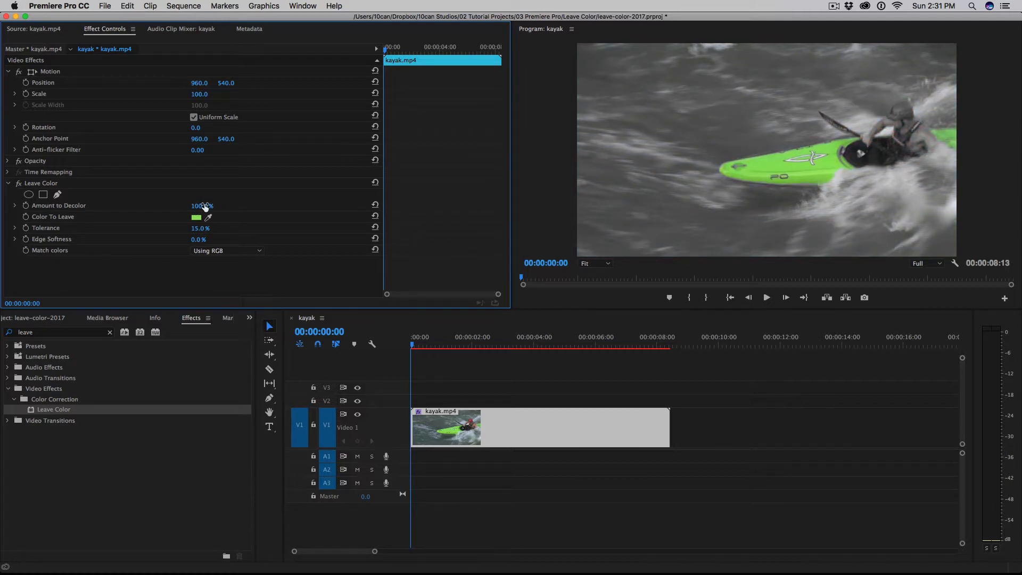
{"action": "left_click", "coordinate": [525, 344]}
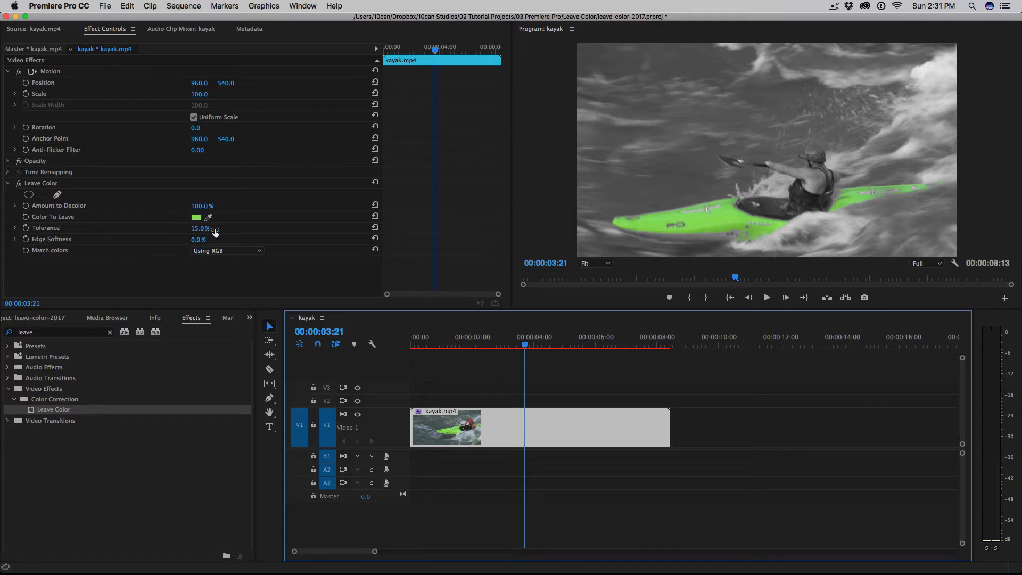
Set Tolerance to 18% and Edge Softness to 2%, then preview an earlier frame.
{"action": "left_click_drag", "start_coordinate": [199, 228], "coordinate": [203, 227]}
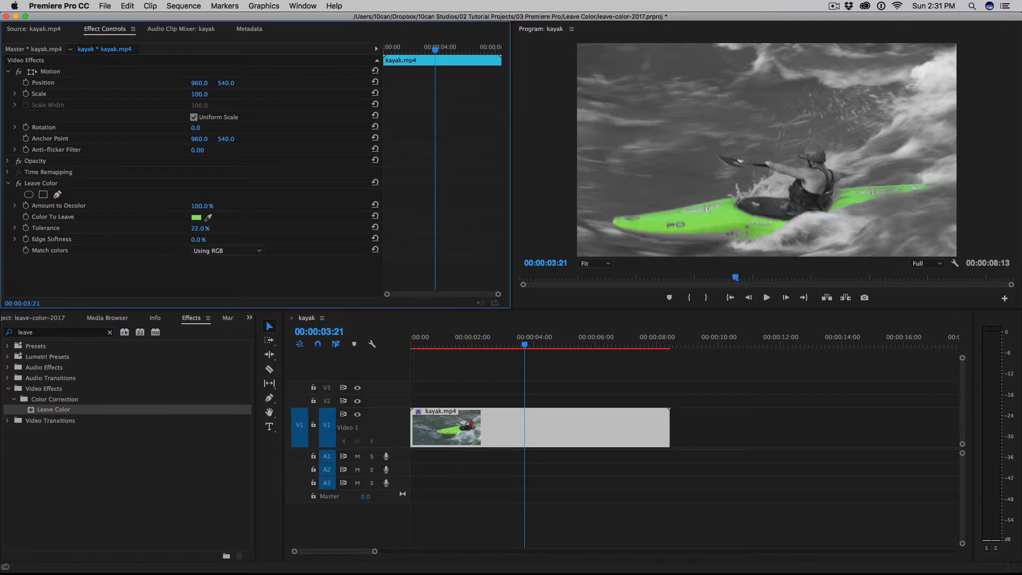
{"action": "left_click_drag", "start_coordinate": [201, 228], "coordinate": [241, 228]}
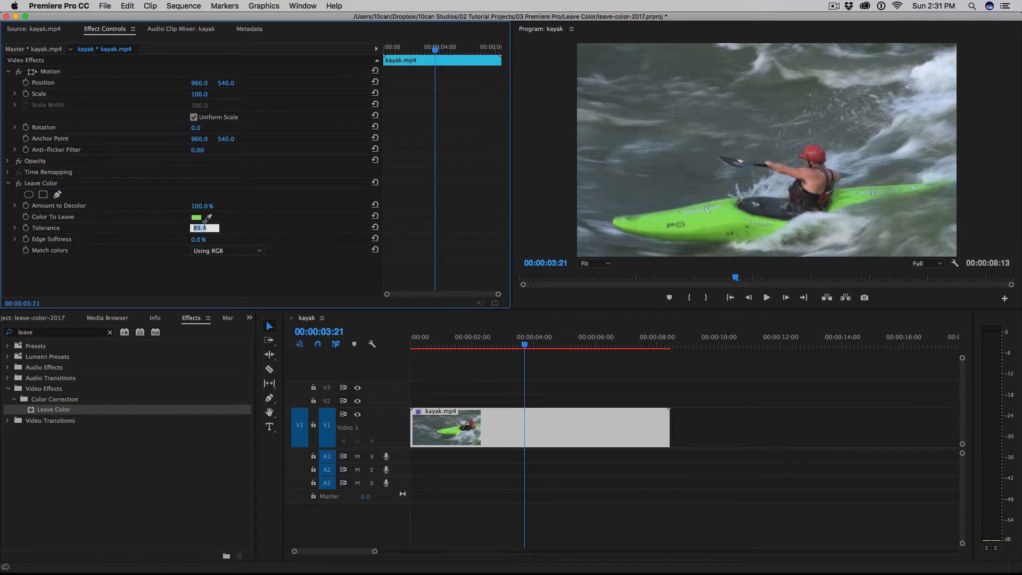
{"action": "type", "text": "1"}
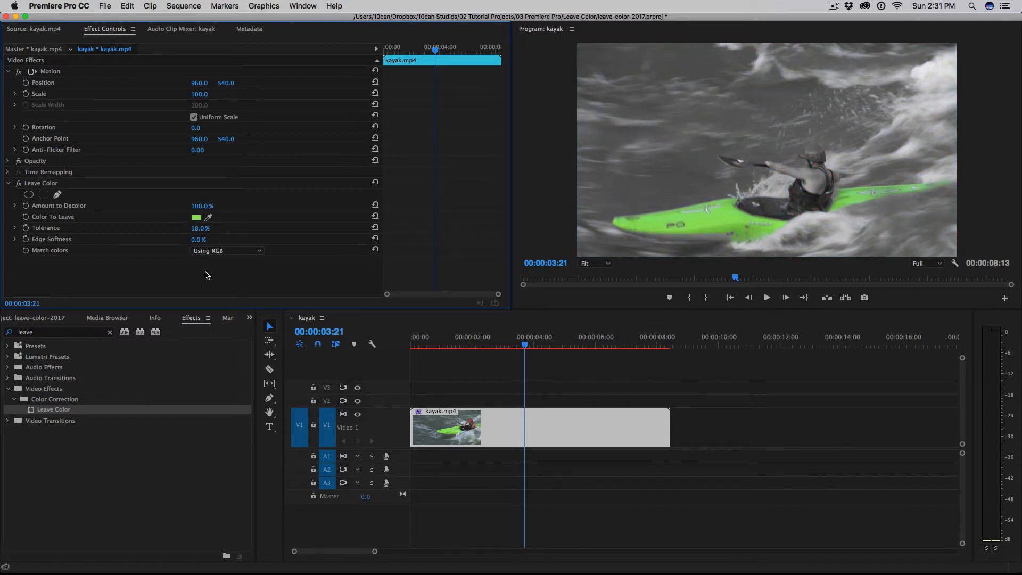
{"action": "mouse_move", "coordinate": [198, 238]}
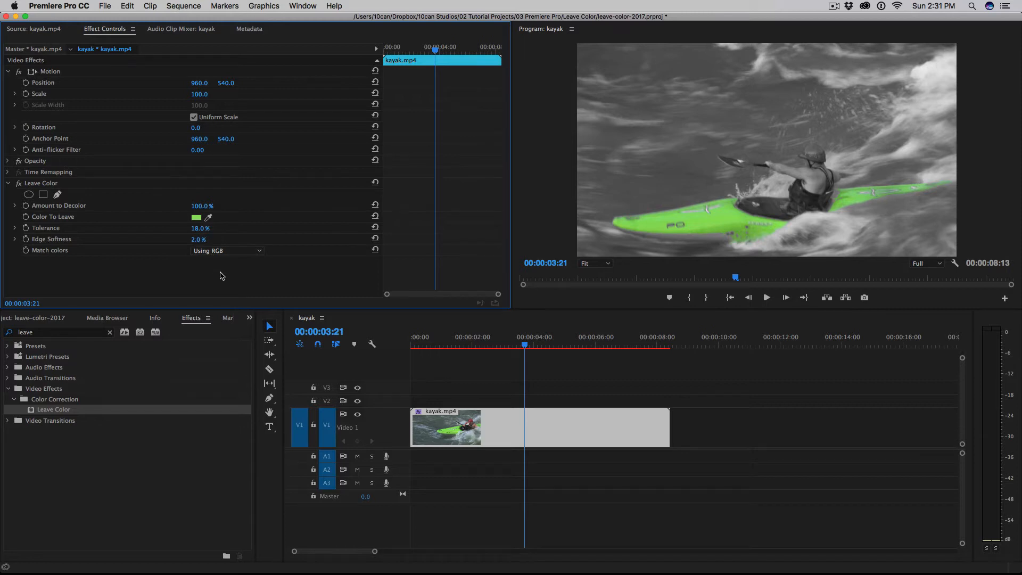
{"action": "mouse_move", "coordinate": [240, 259]}
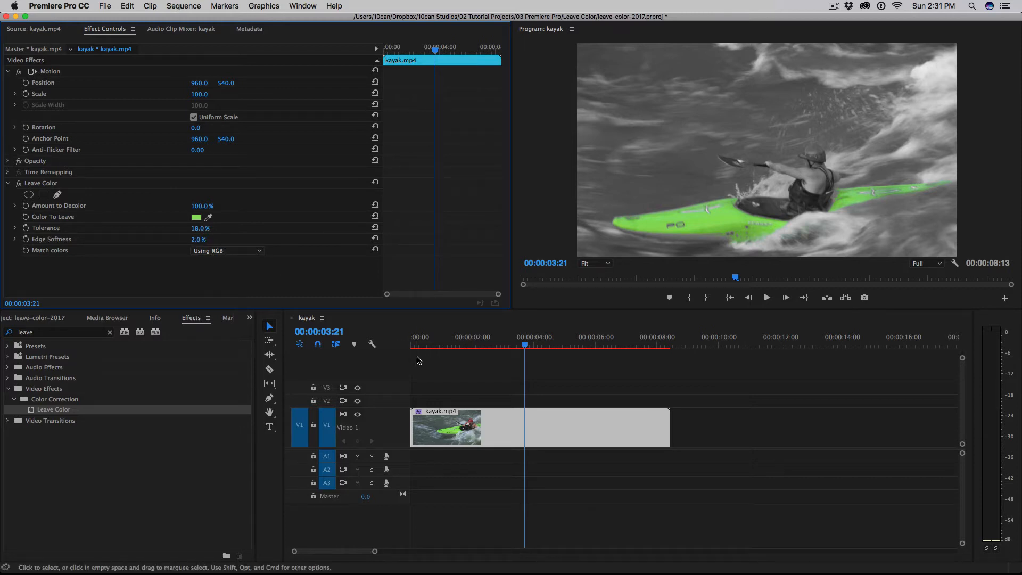
{"action": "left_click", "coordinate": [521, 346]}
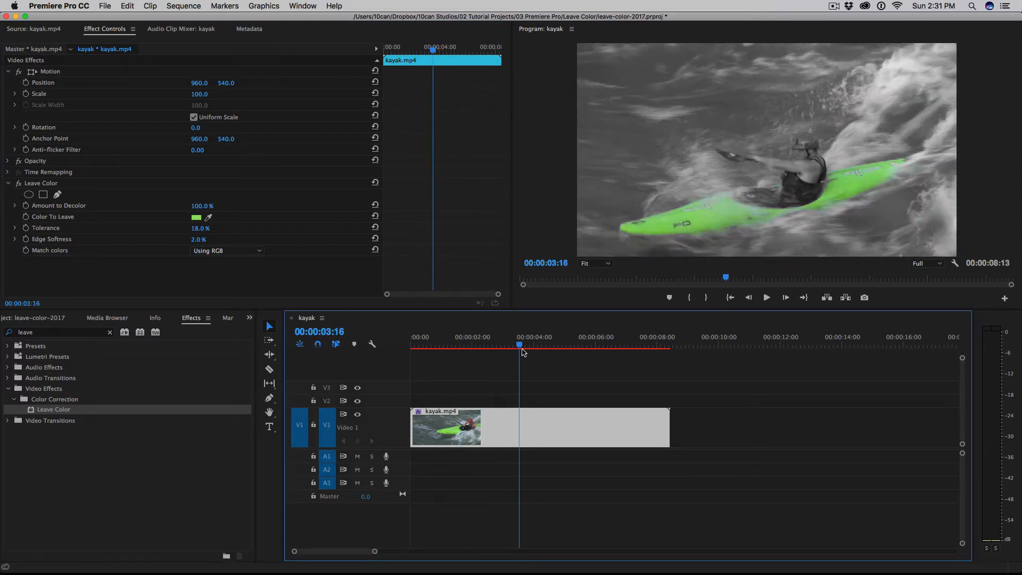